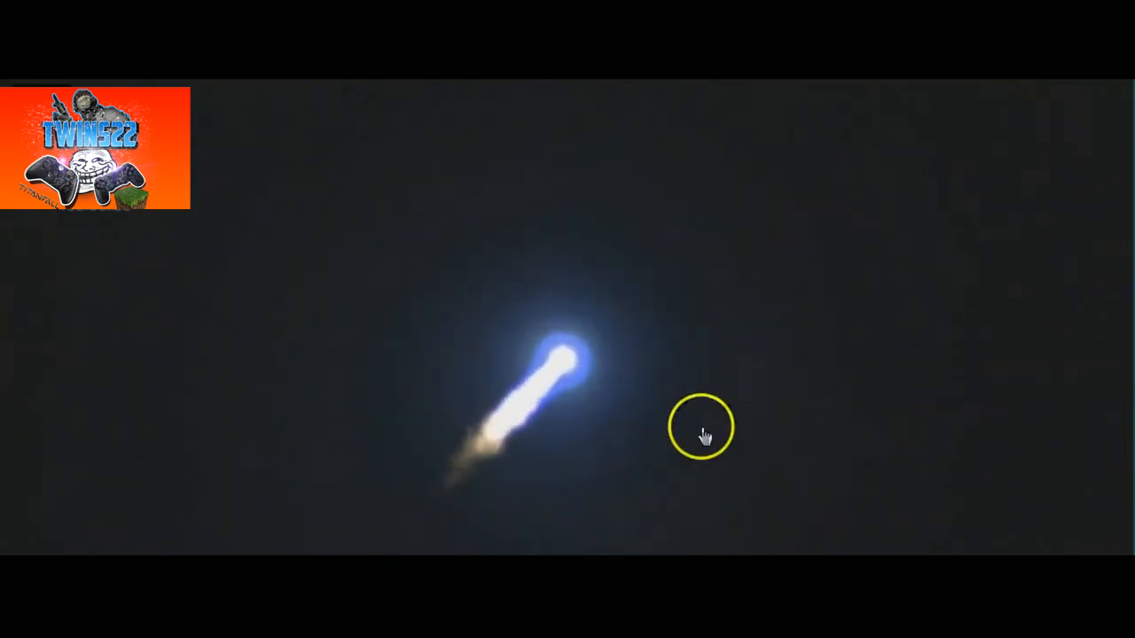
mouse_move(568, 394)
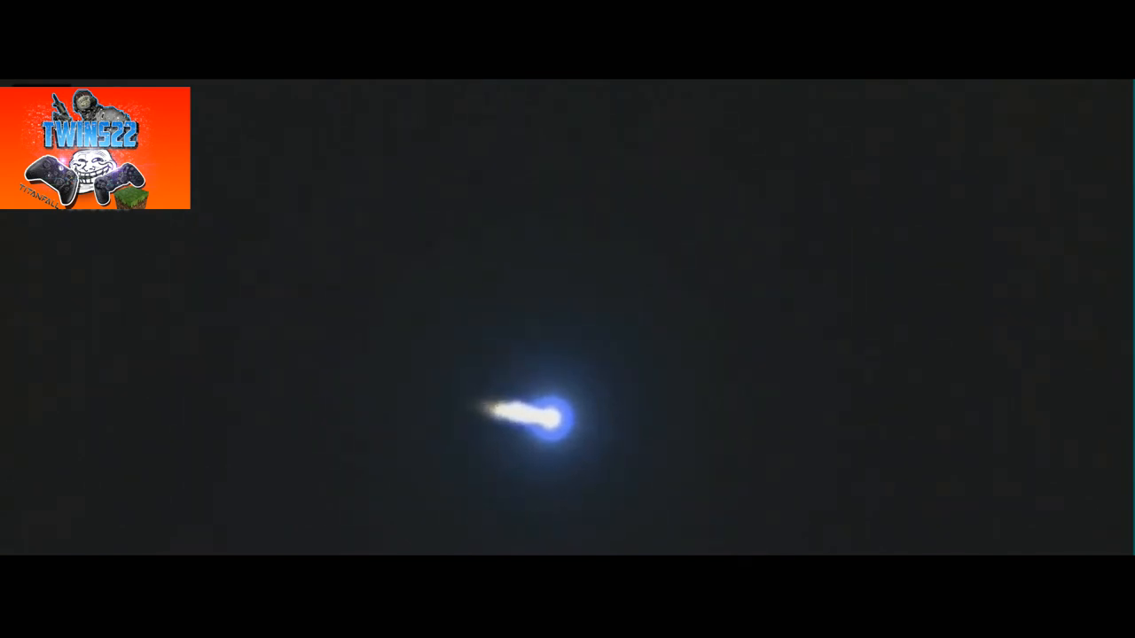
left_click(561, 481)
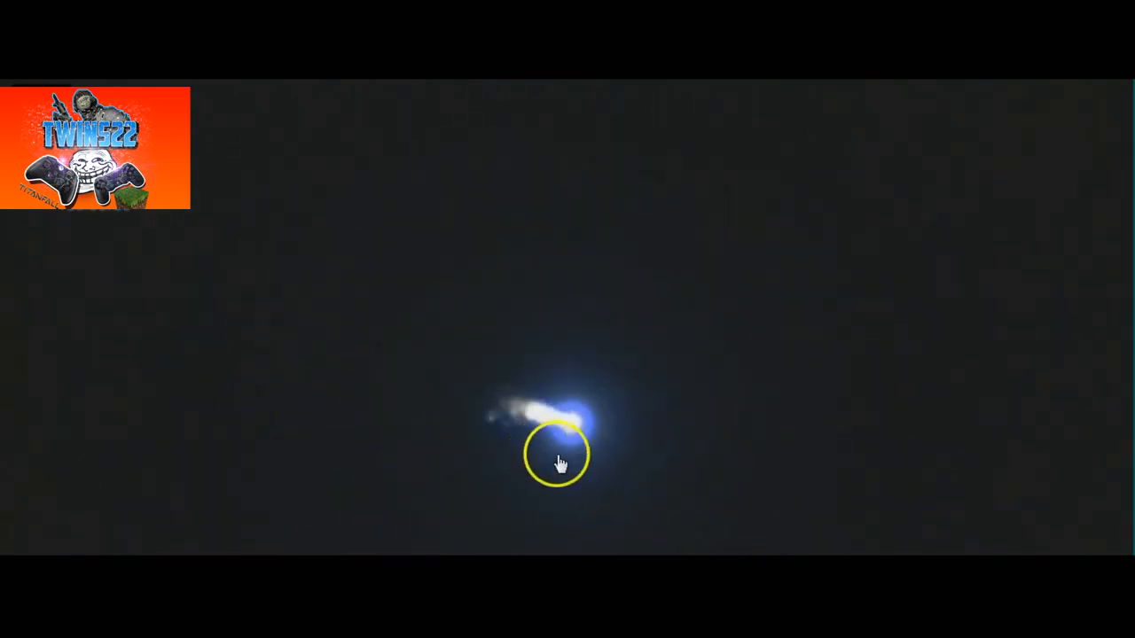
mouse_move(165, 386)
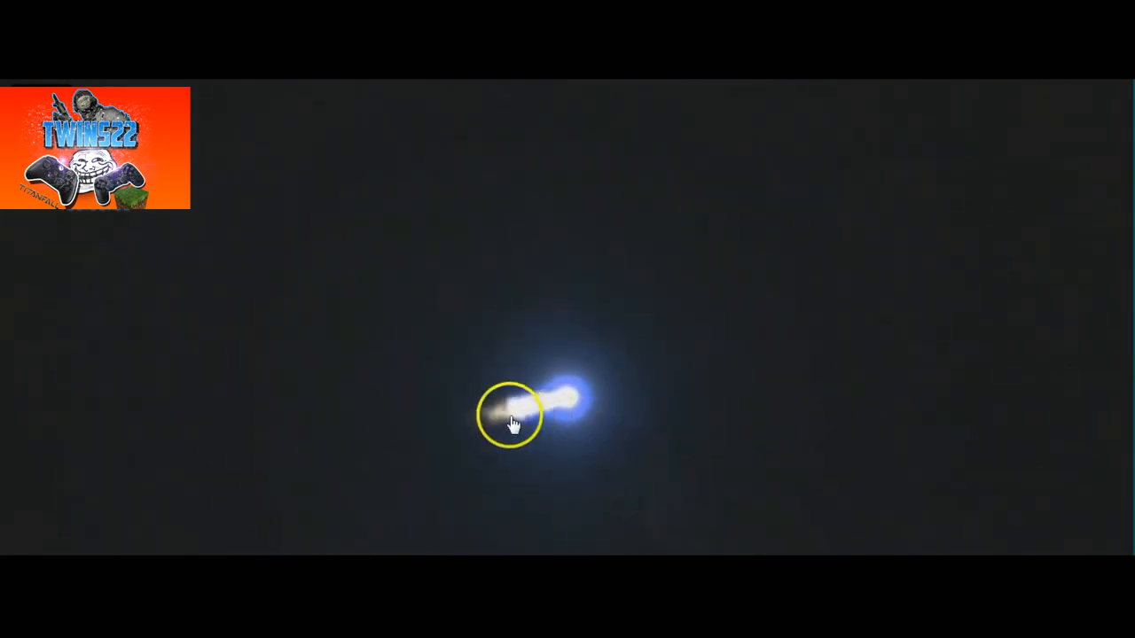
mouse_move(91, 302)
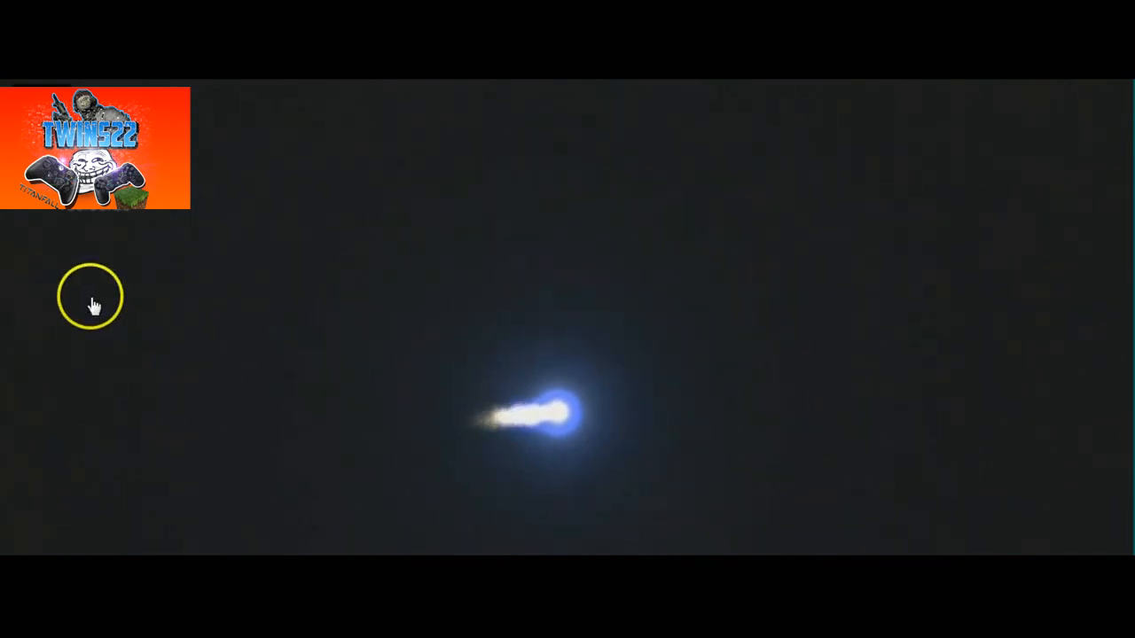